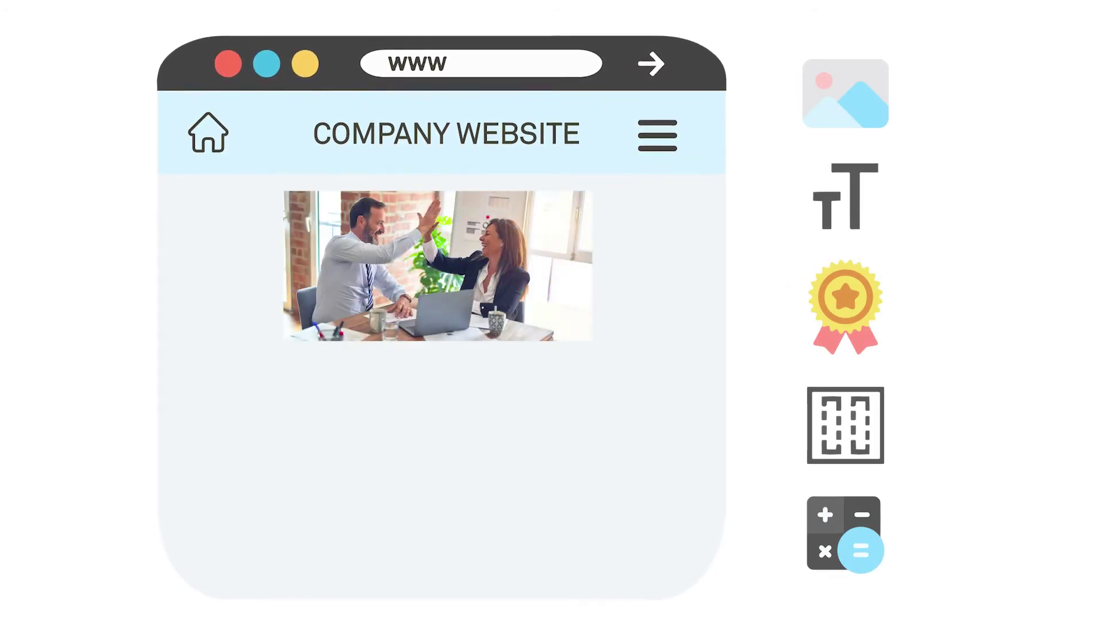
# Place the 'Welcome to our page!' text under the office photo and a layout block beneath it.
pyautogui.moveTo(844, 195); pyautogui.dragTo(544, 351)
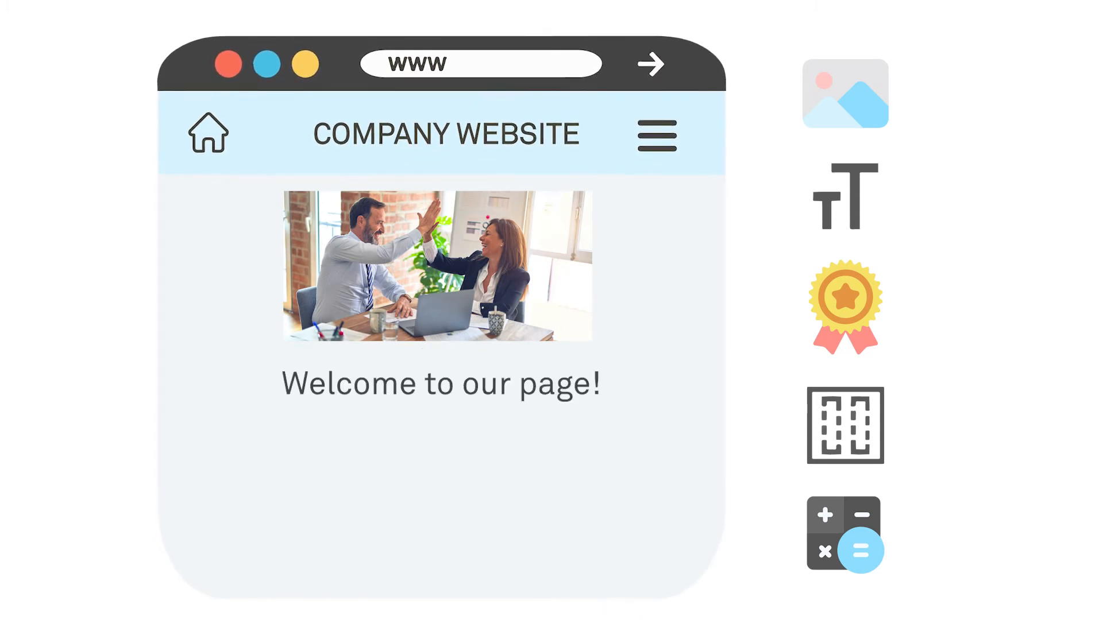
pyautogui.moveTo(844, 427); pyautogui.dragTo(629, 456)
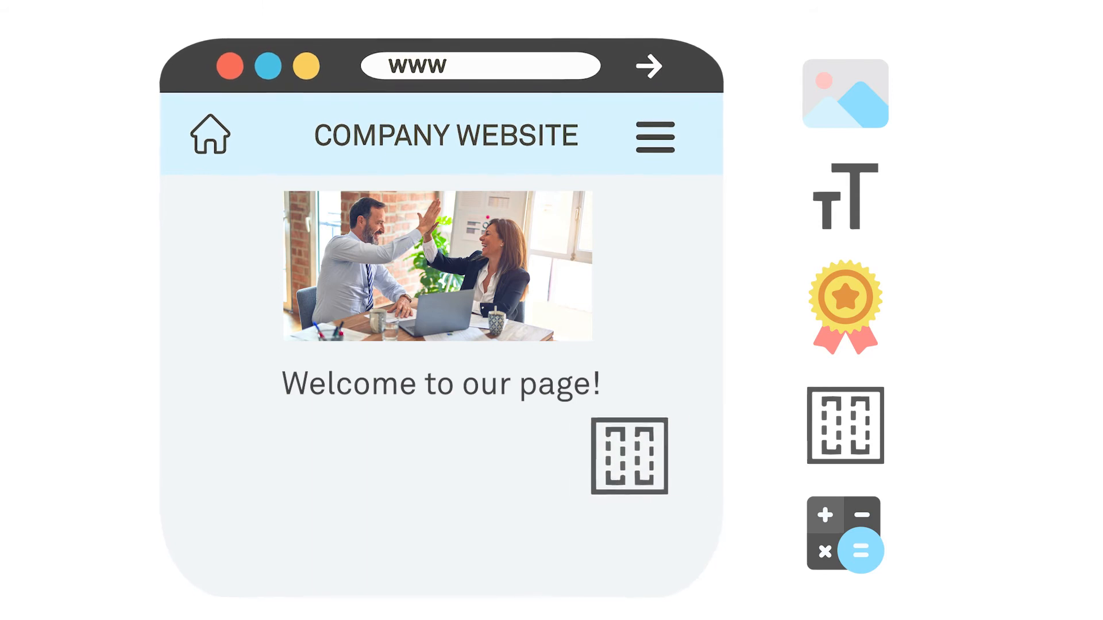